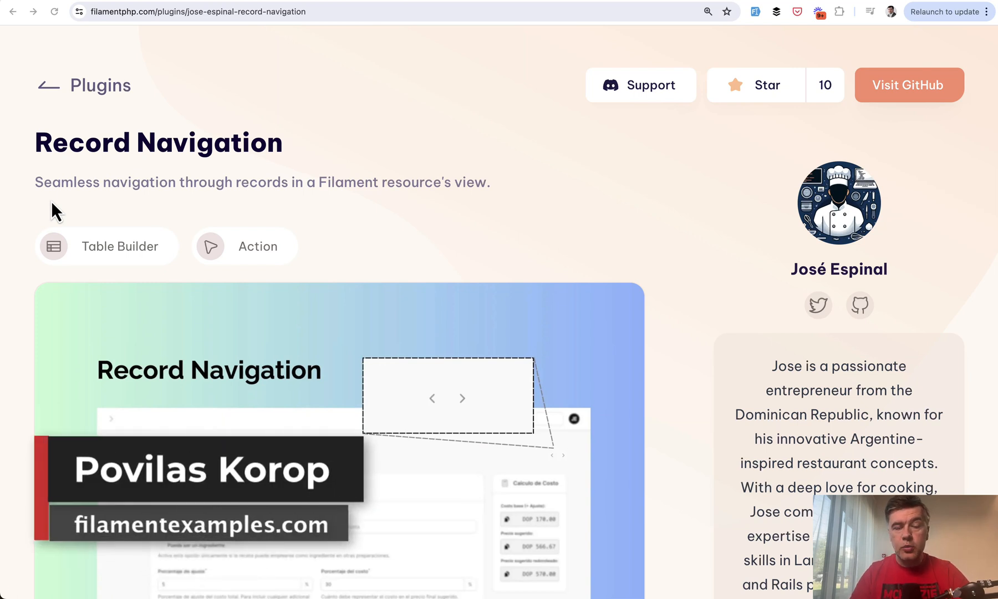
mouse_move(5, 180)
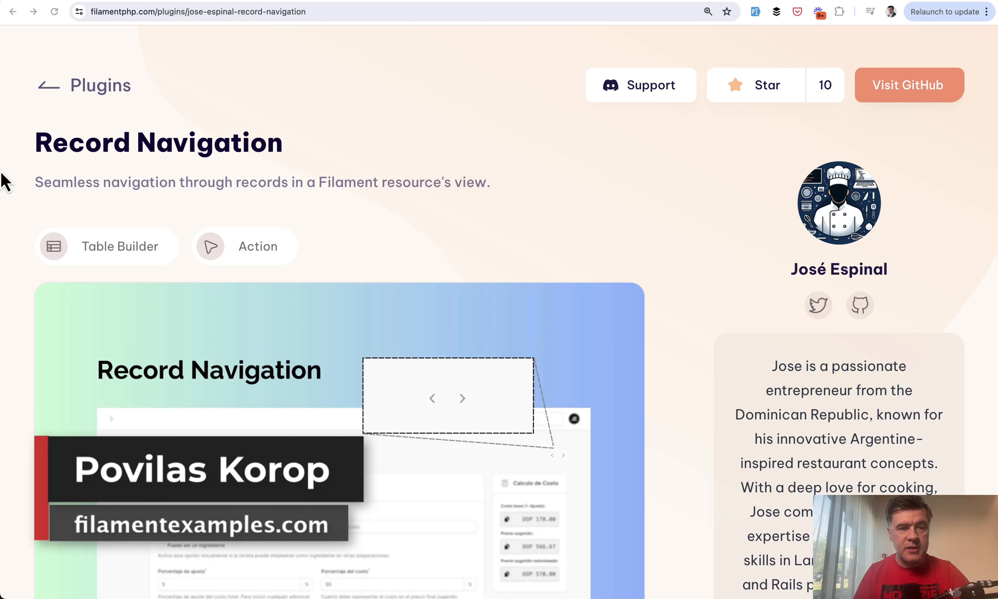
Step: Open Track 2's edit page, then use the next-record arrow to step forward
scroll(down, 3)
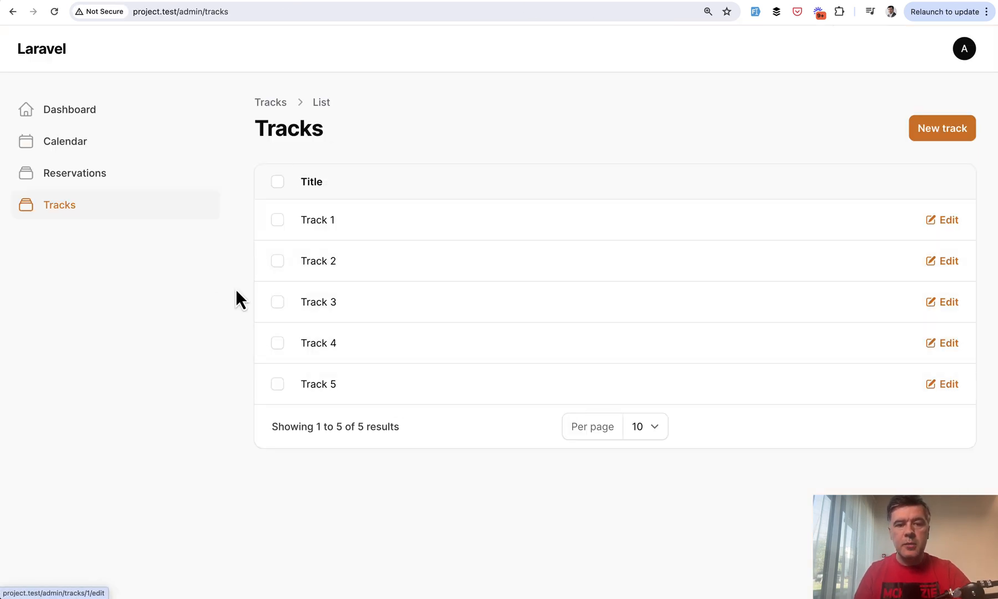
mouse_move(617, 348)
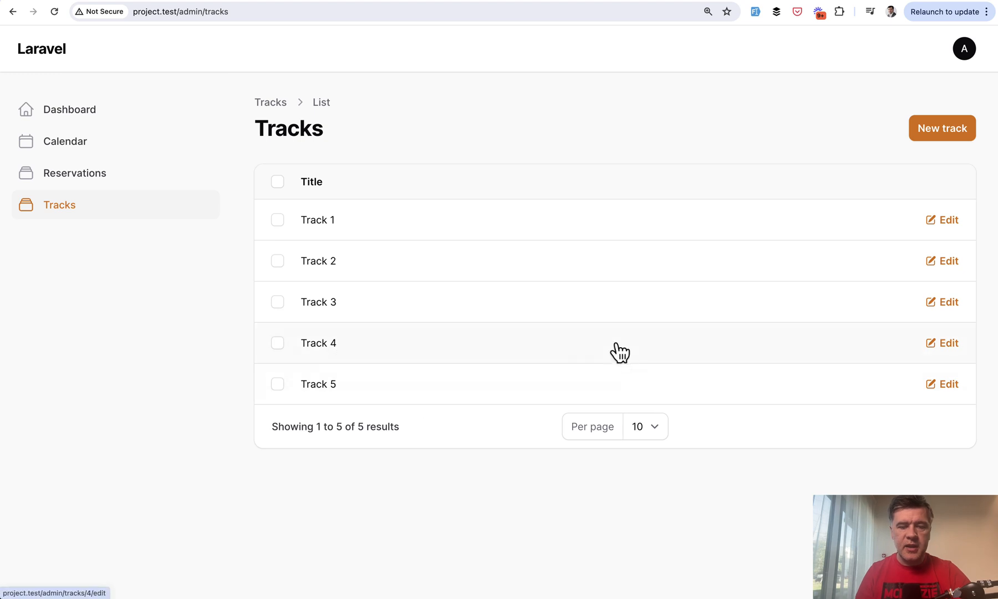
mouse_move(945, 263)
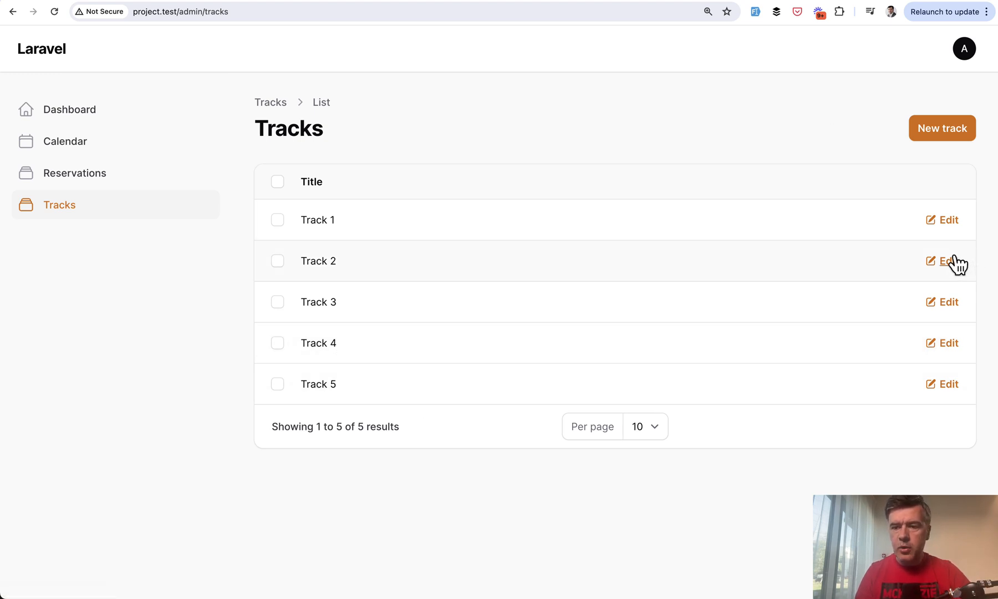
click(946, 261)
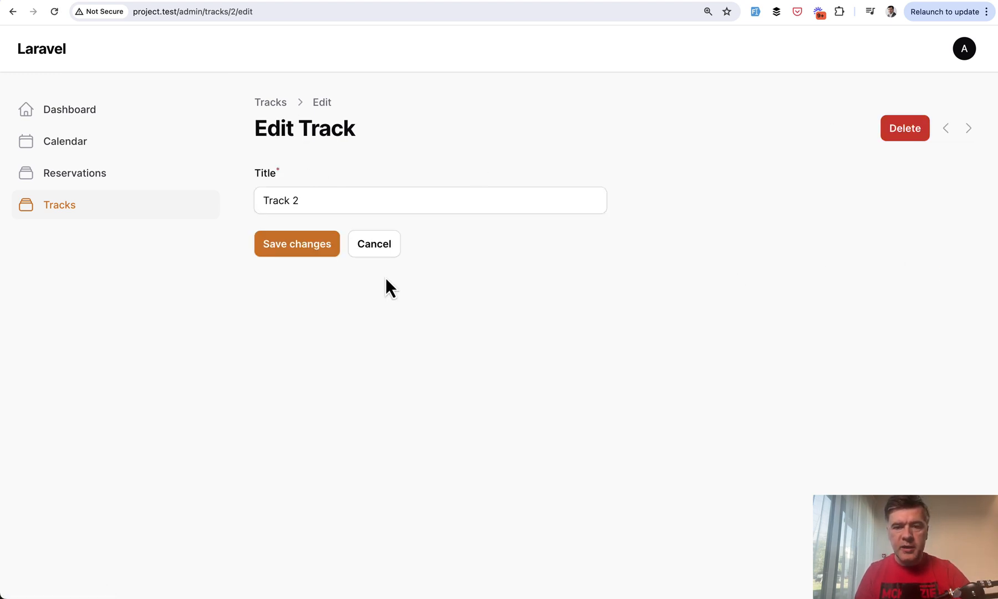
mouse_move(241, 43)
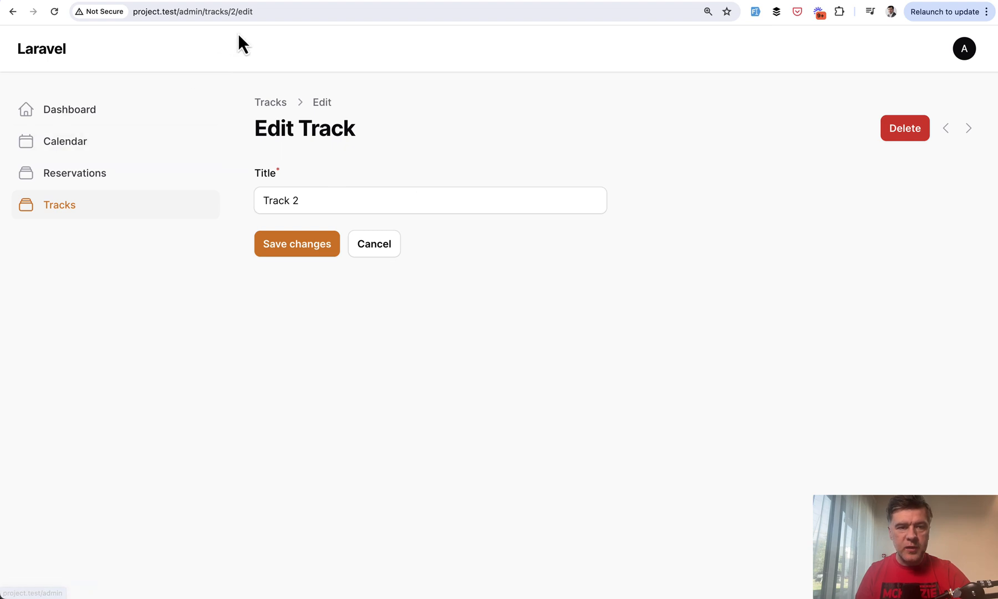
mouse_move(979, 107)
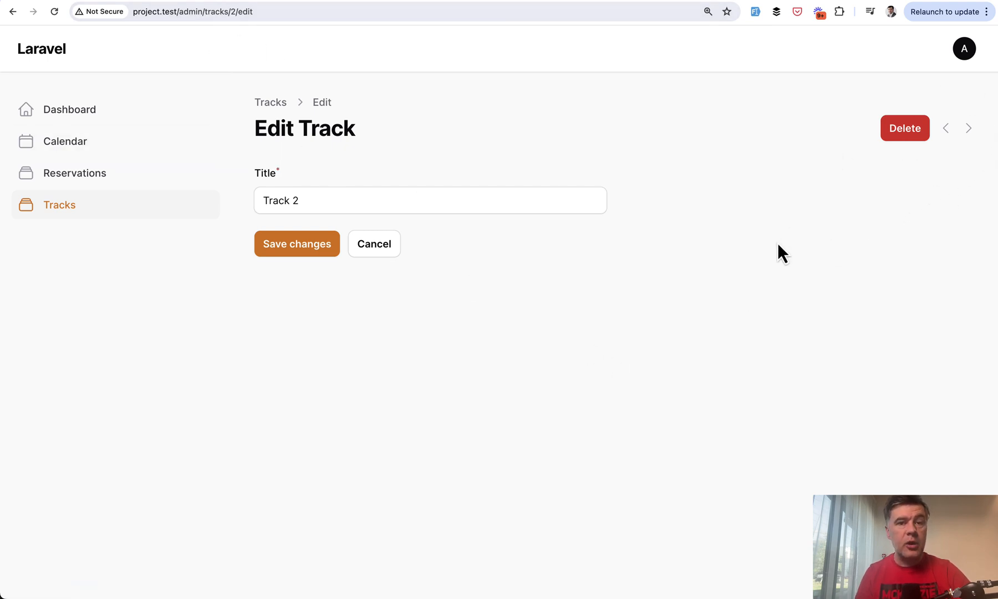
mouse_move(730, 219)
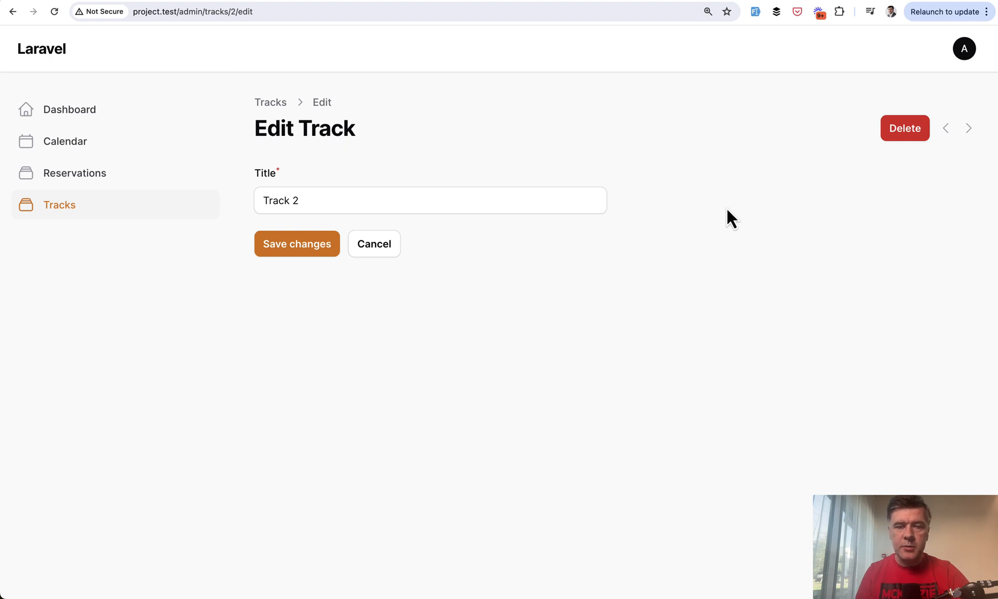
mouse_move(935, 215)
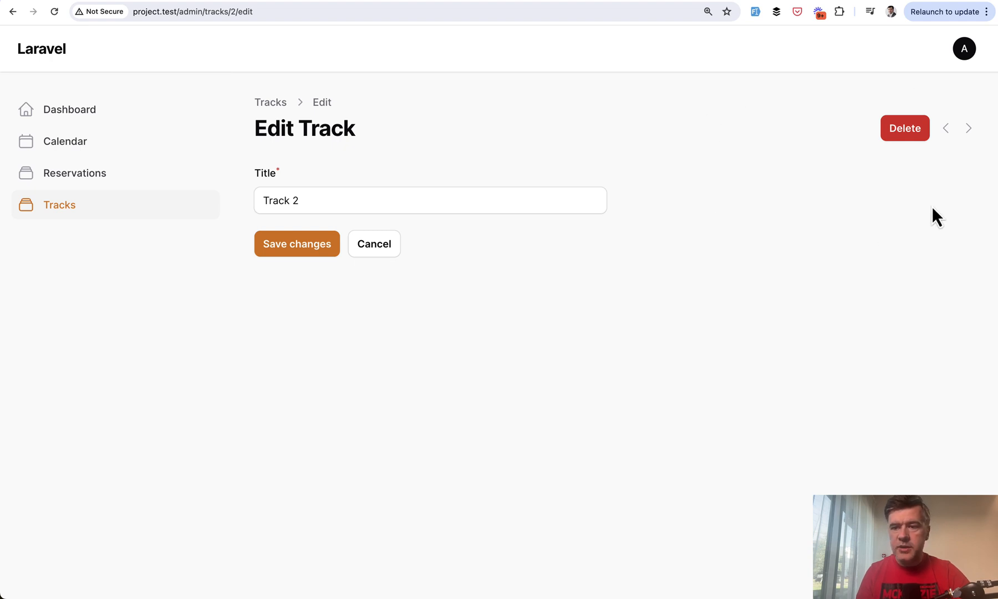
text(Track 3)
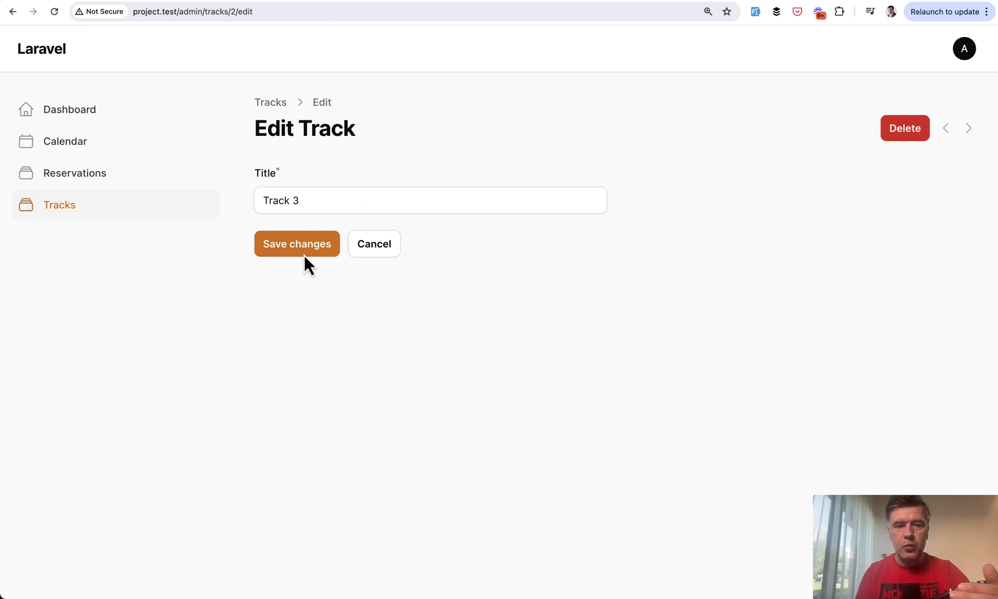
mouse_move(648, 323)
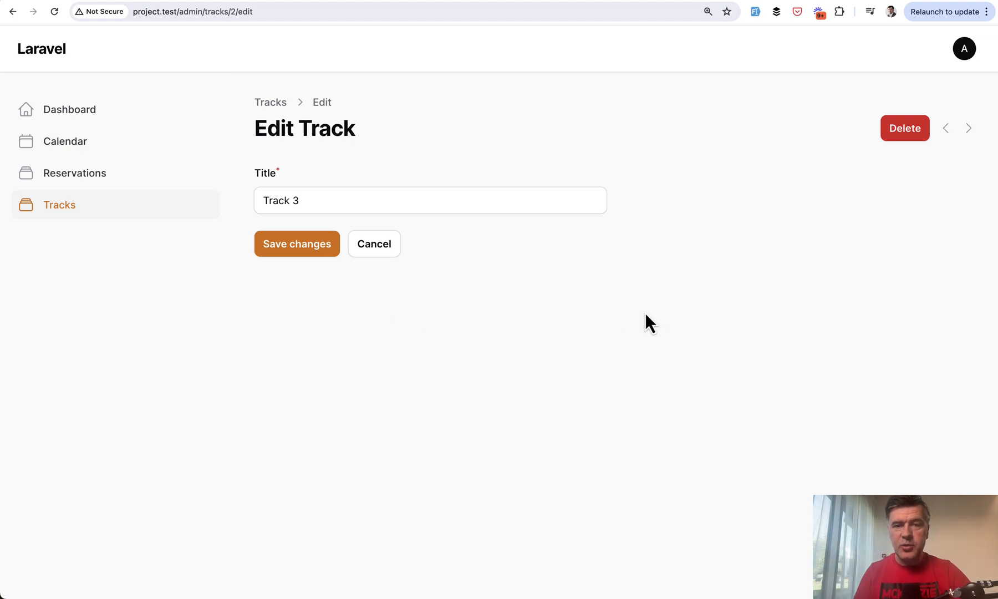
mouse_move(992, 138)
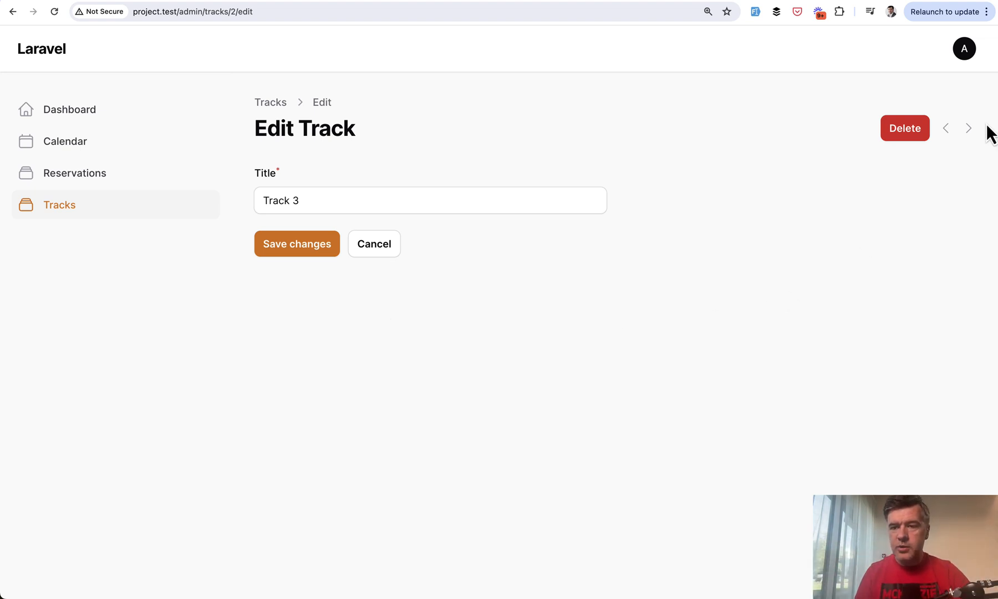
click(969, 128)
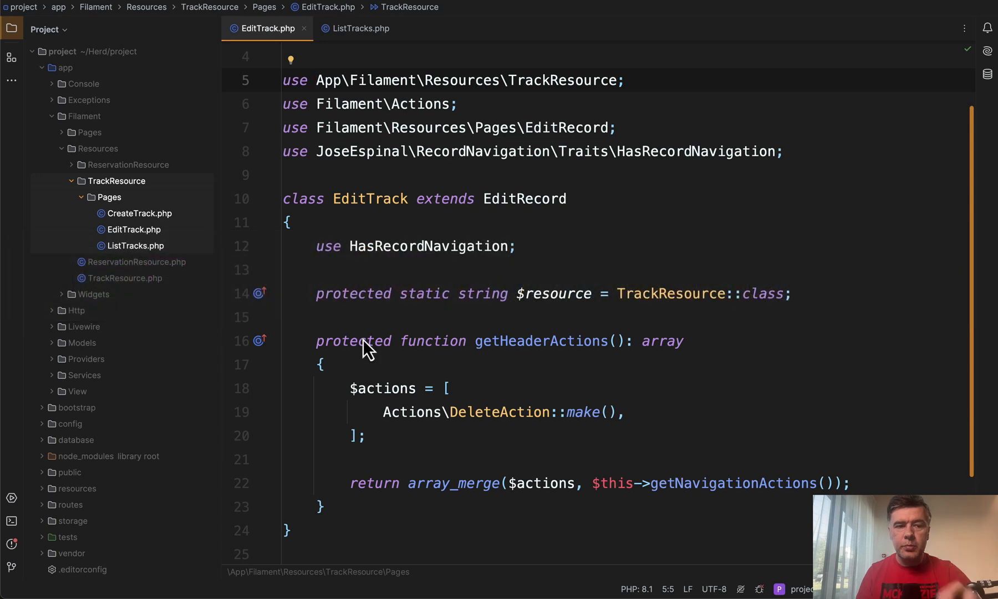
mouse_move(94, 303)
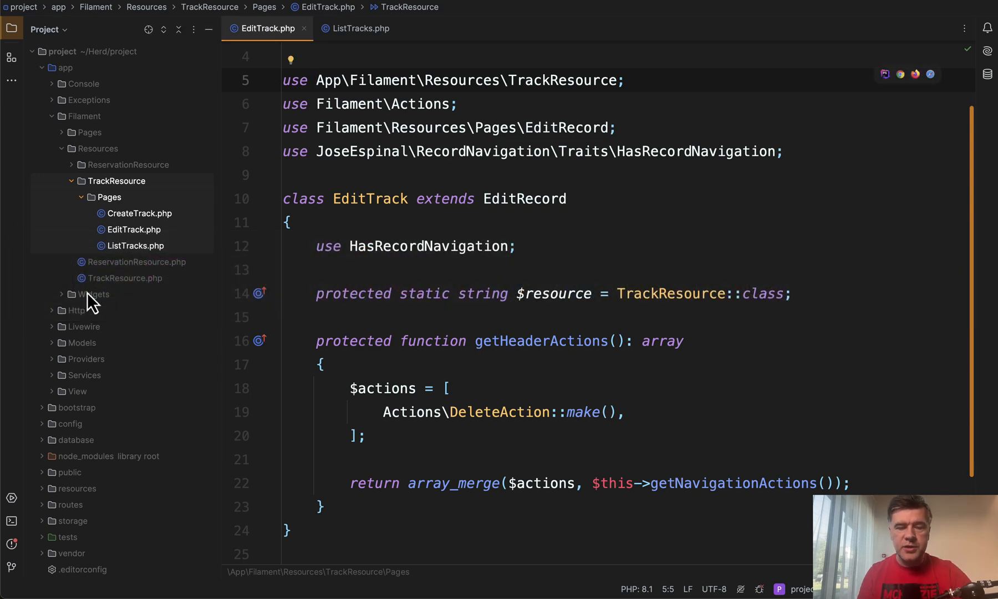
mouse_move(359, 294)
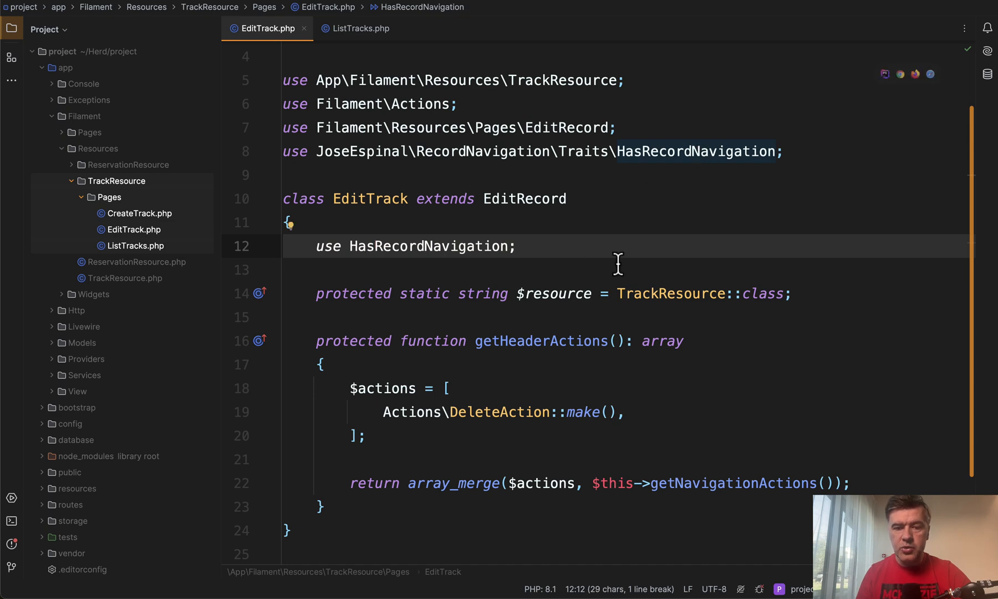
scroll(down, 3)
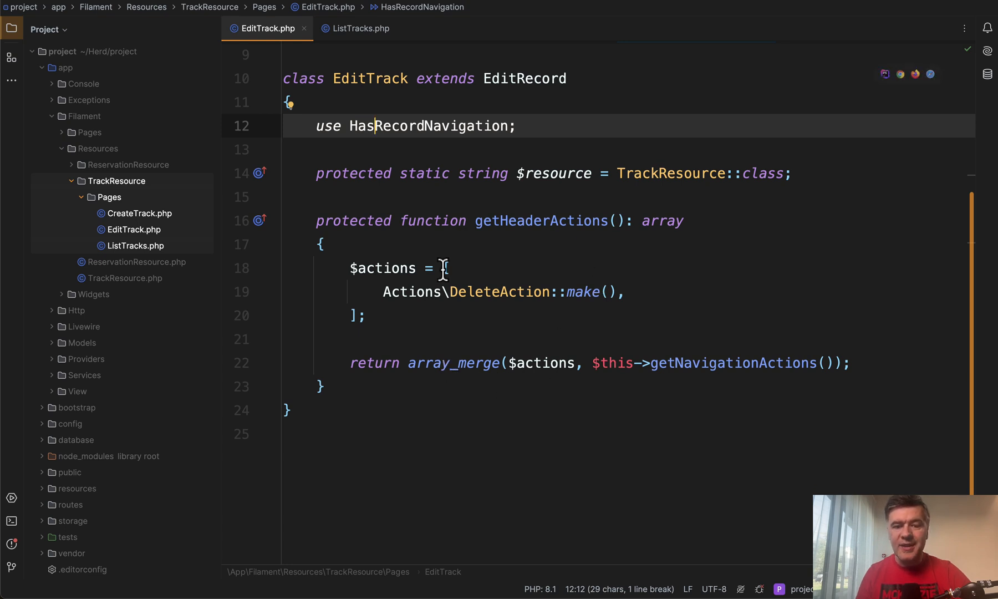
double_click(721, 364)
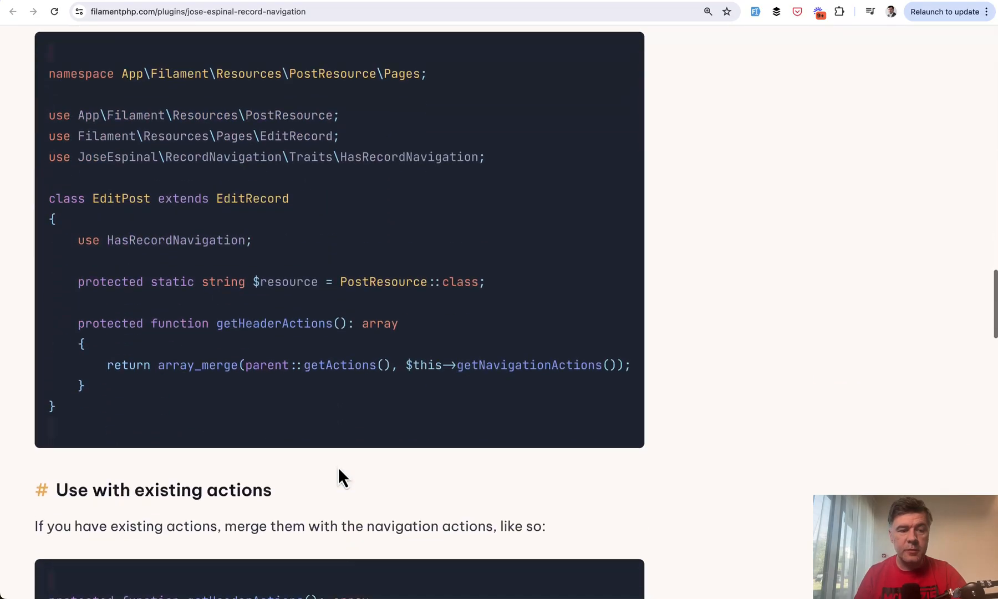
Step: Scroll the plugin docs to 'Store Record IDs in Session' and highlight the HasRecordsList trait
scroll(down, 3)
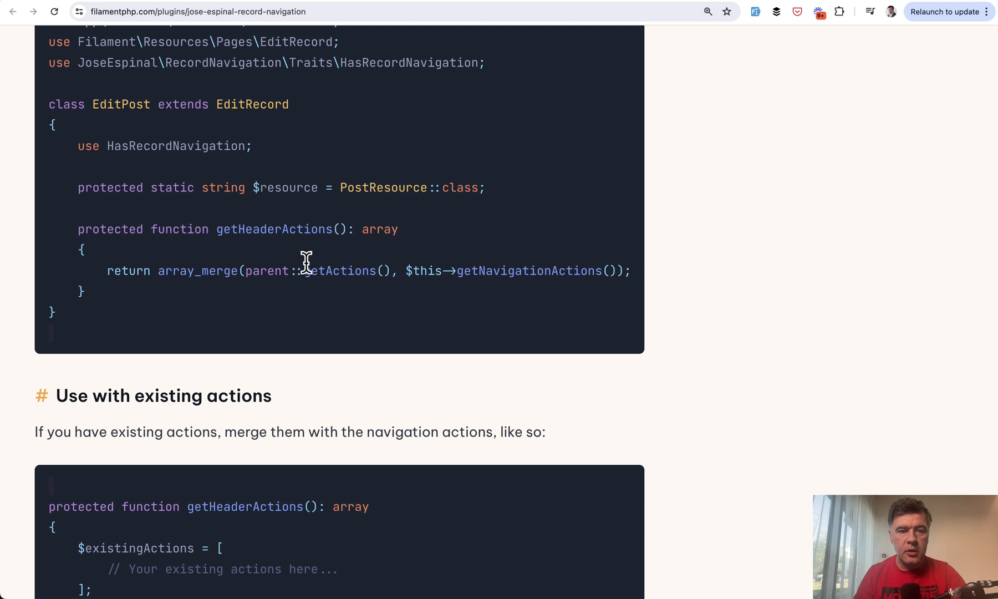
mouse_move(293, 273)
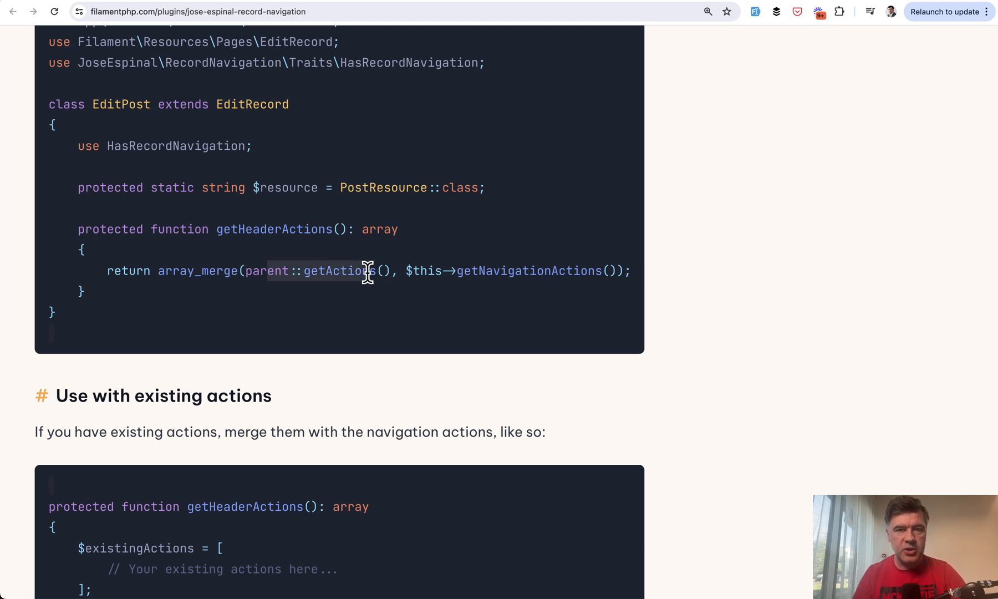
scroll(down, 3)
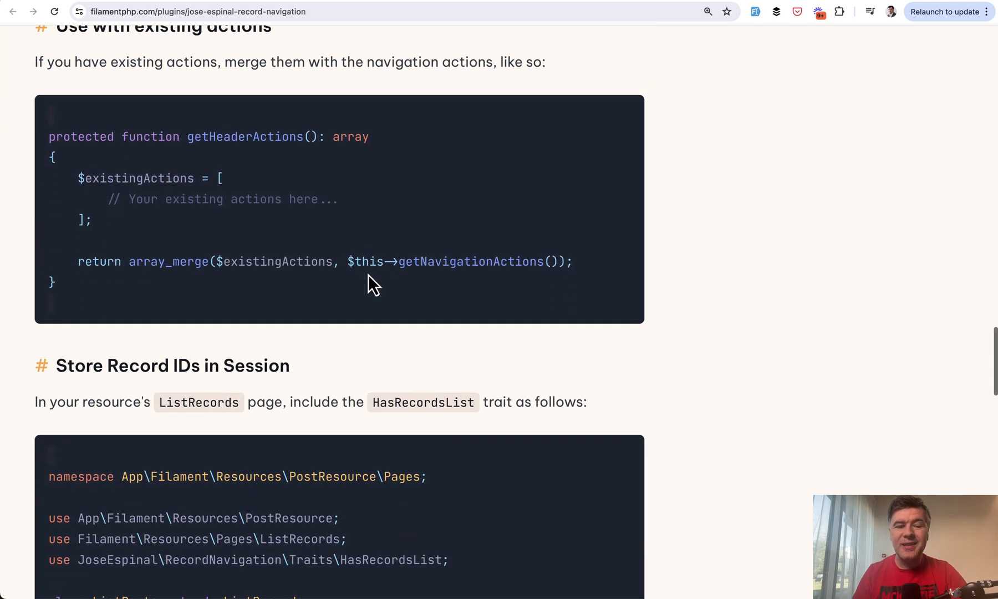
scroll(down, 3)
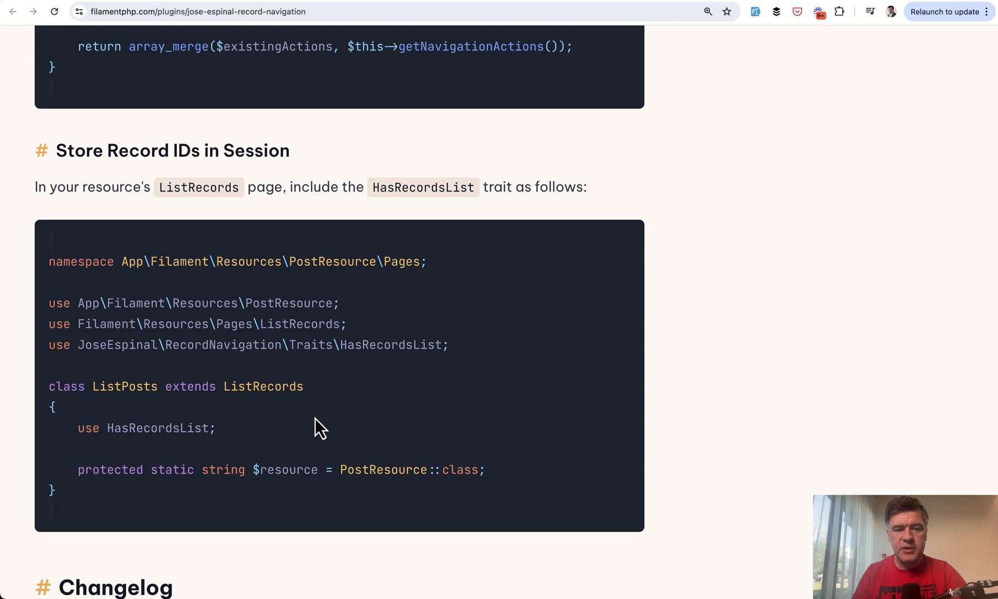
double_click(157, 428)
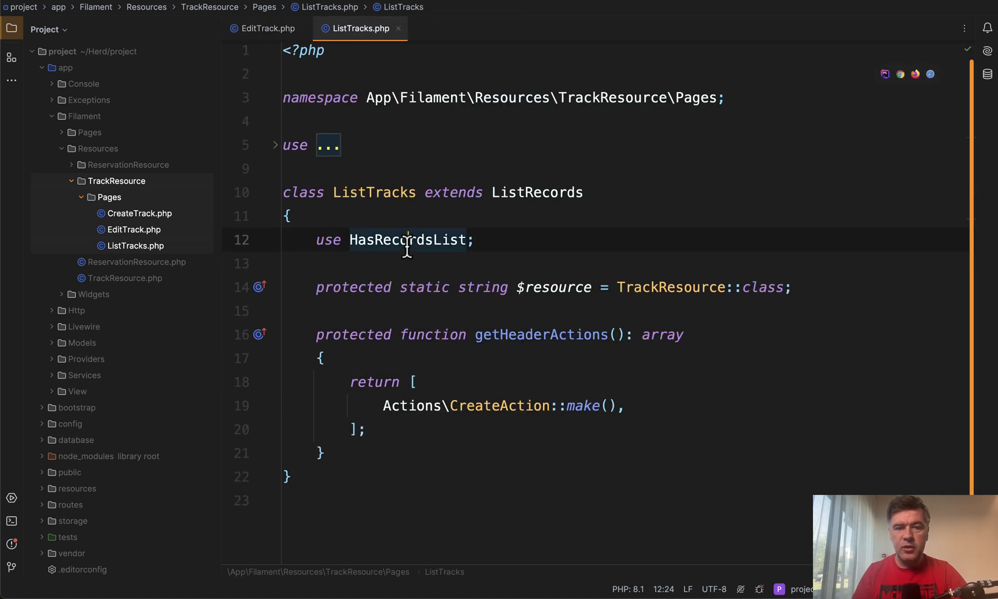
Step: Expand the folded imports in ListTracks.php to show the RecordNavigation trait import
click(328, 145)
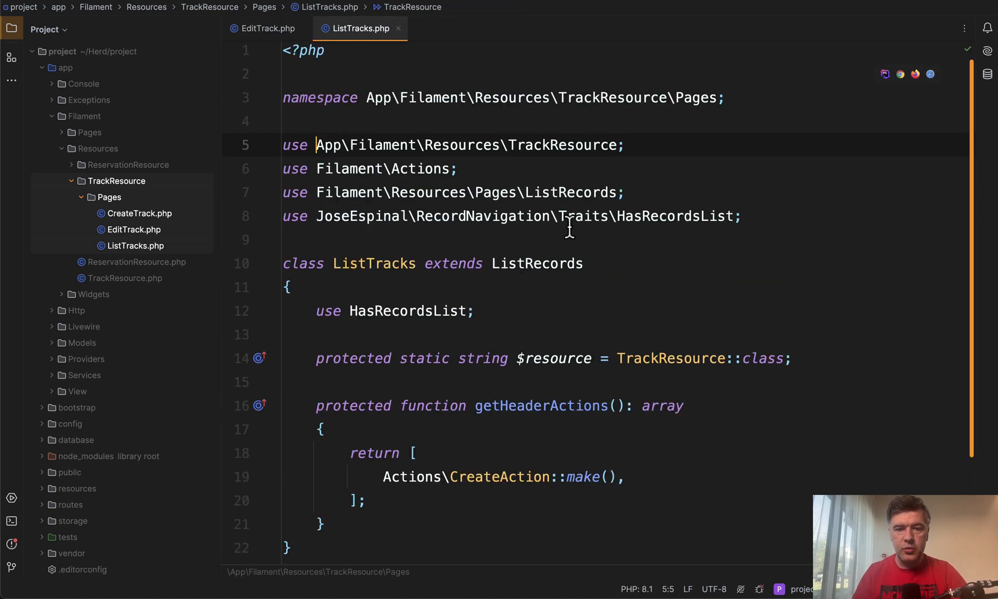
click(570, 216)
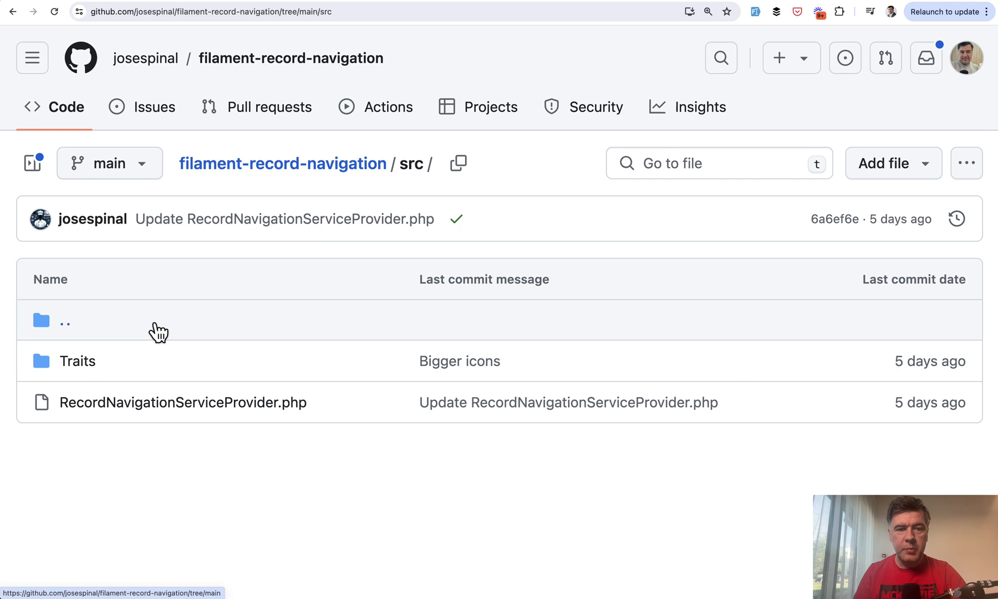
Step: Open src/Traits/HasRecordNavigation.php on GitHub and look up mount's definition and references
click(77, 361)
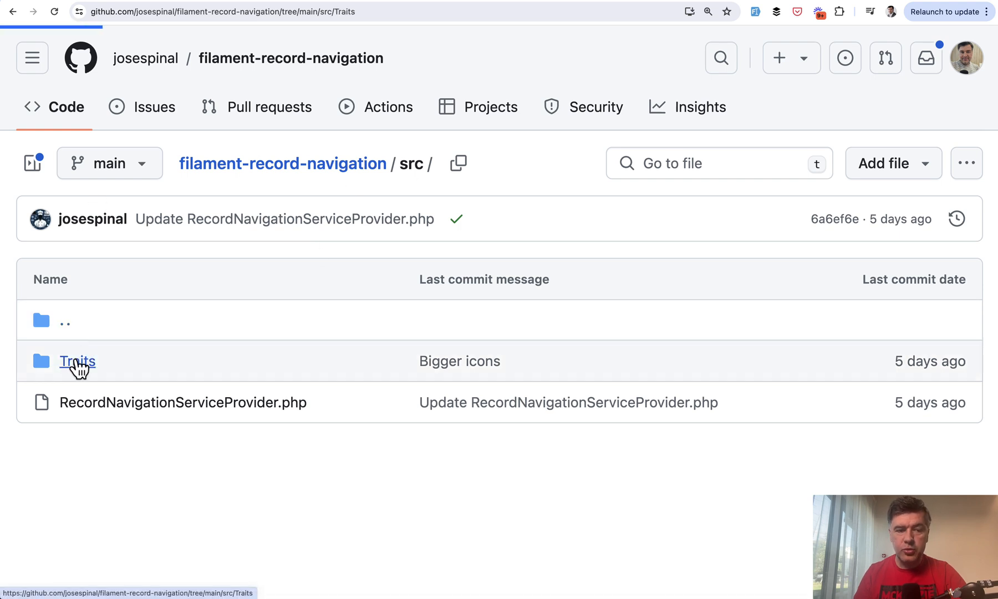
click(76, 361)
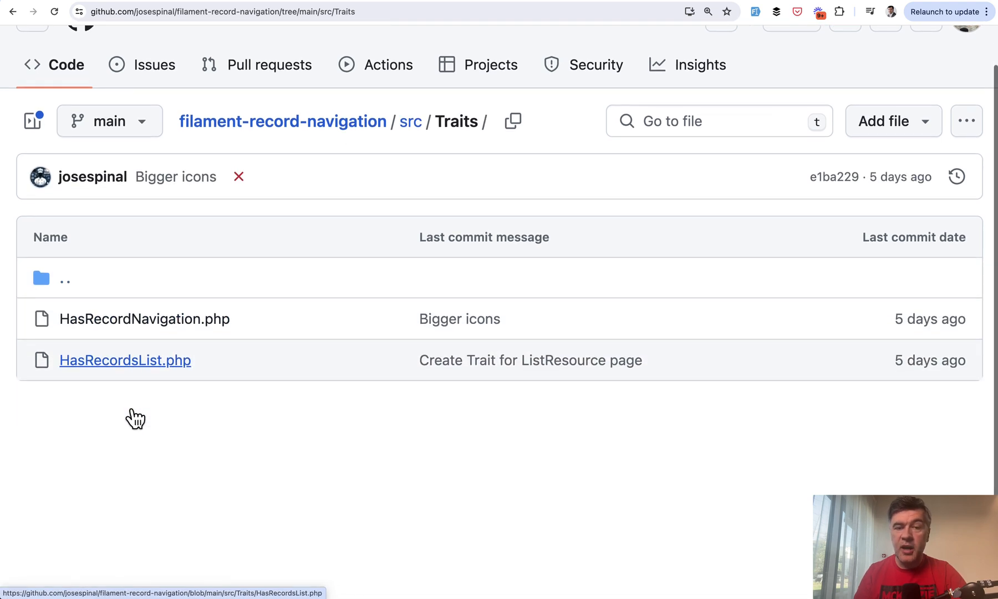
click(143, 319)
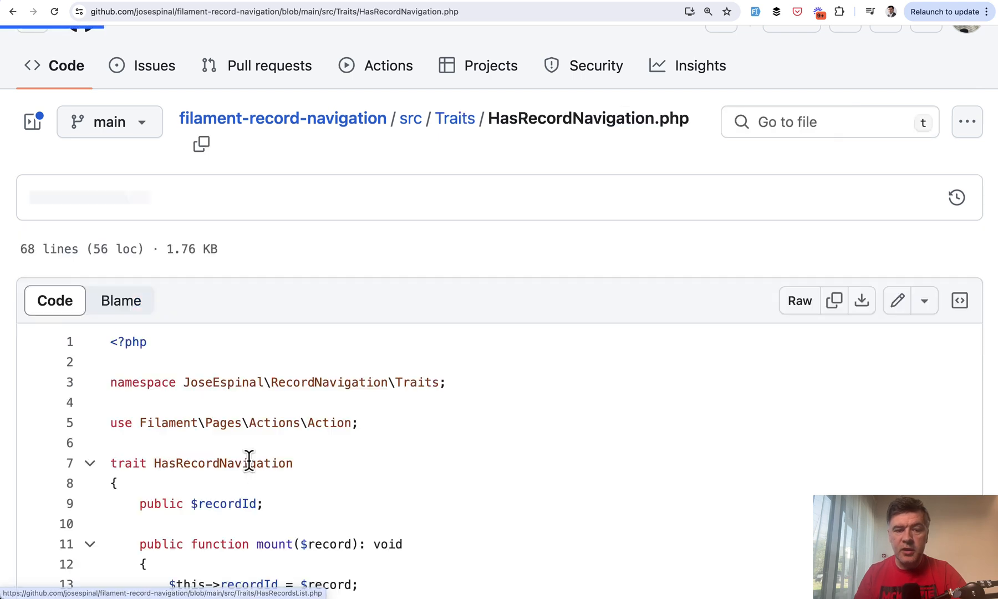
scroll(down, 3)
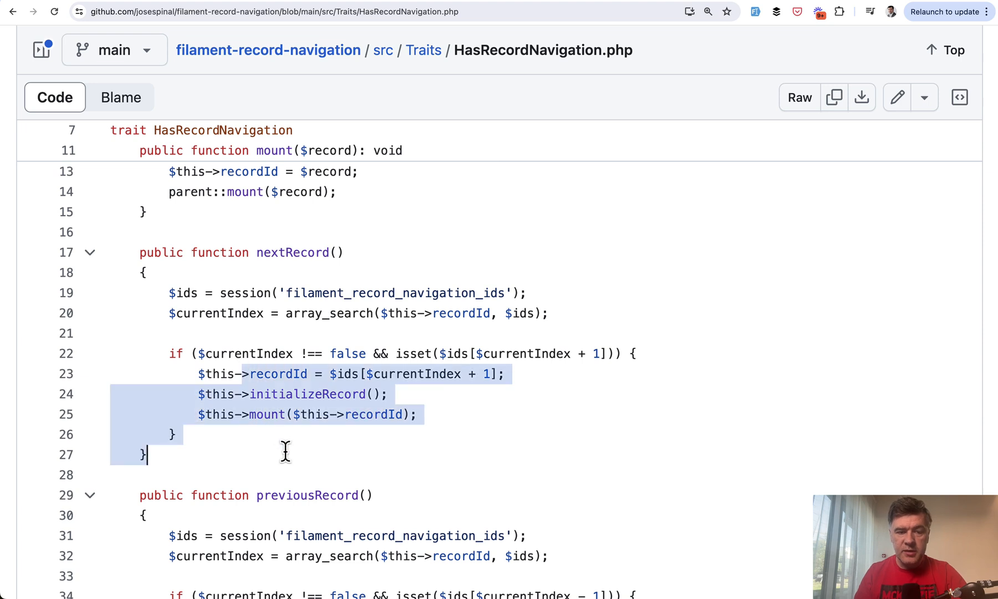
click(331, 373)
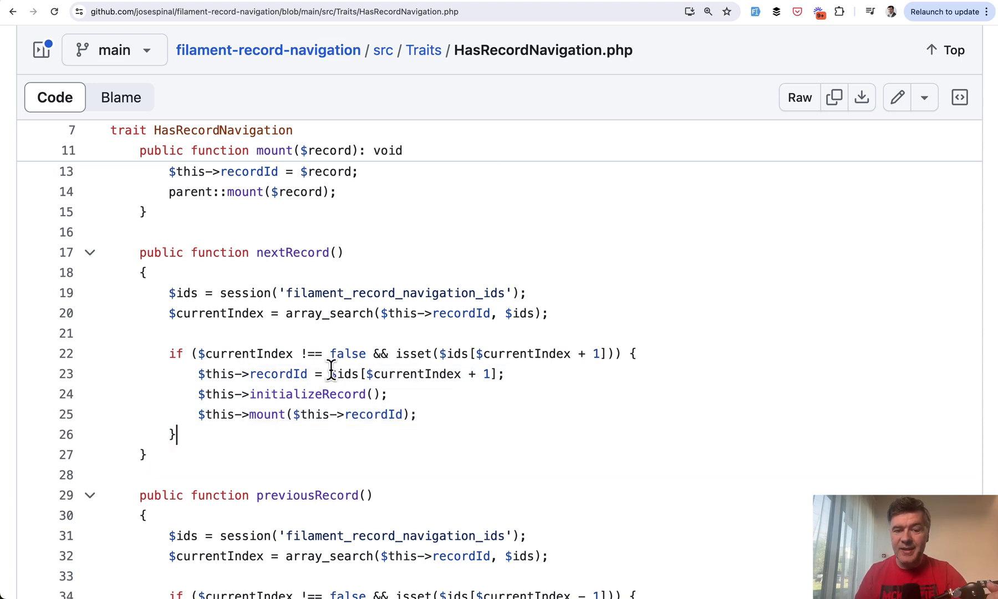
double_click(345, 375)
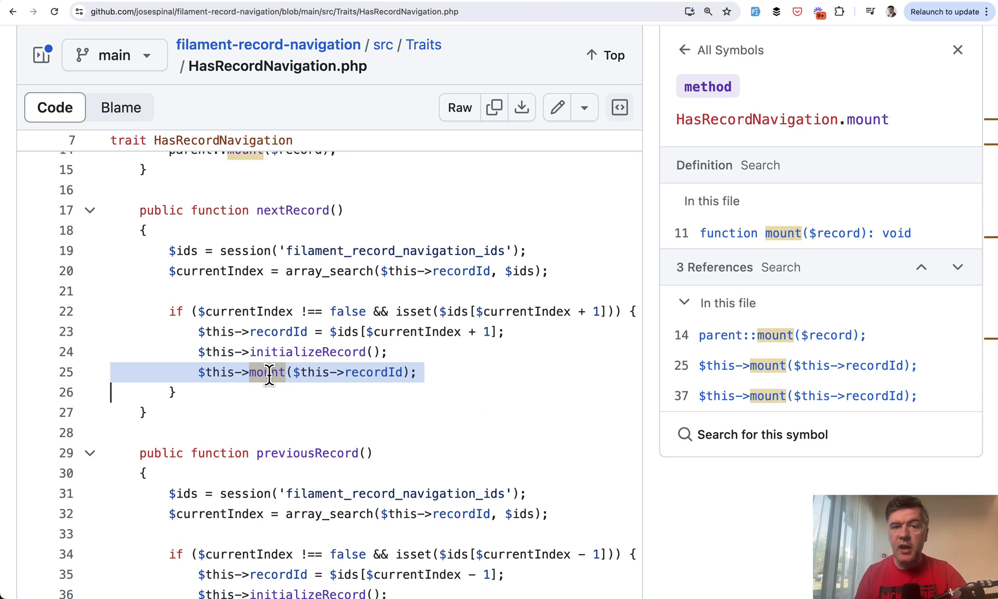
mouse_move(337, 427)
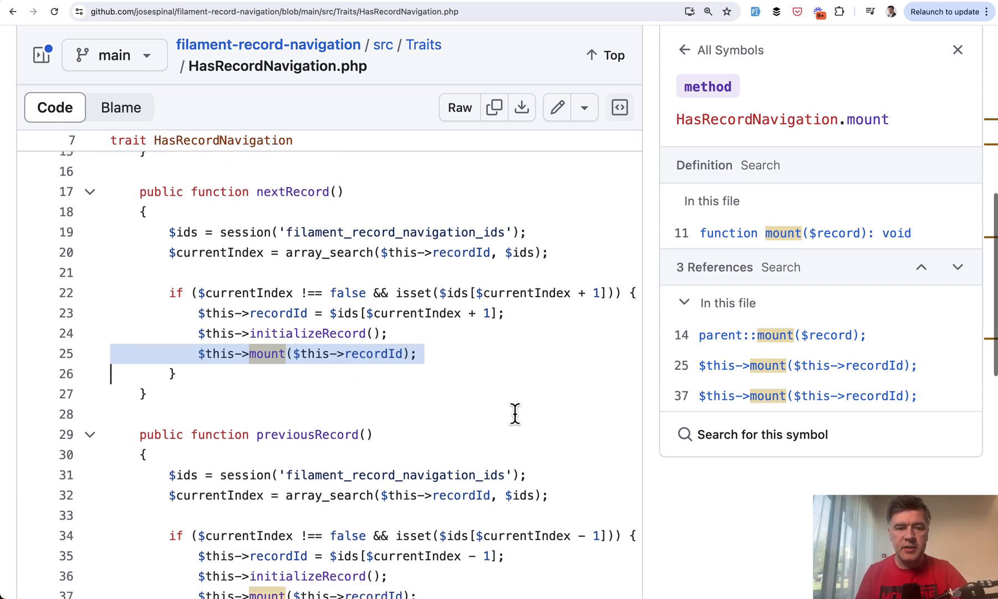
scroll(down, 3)
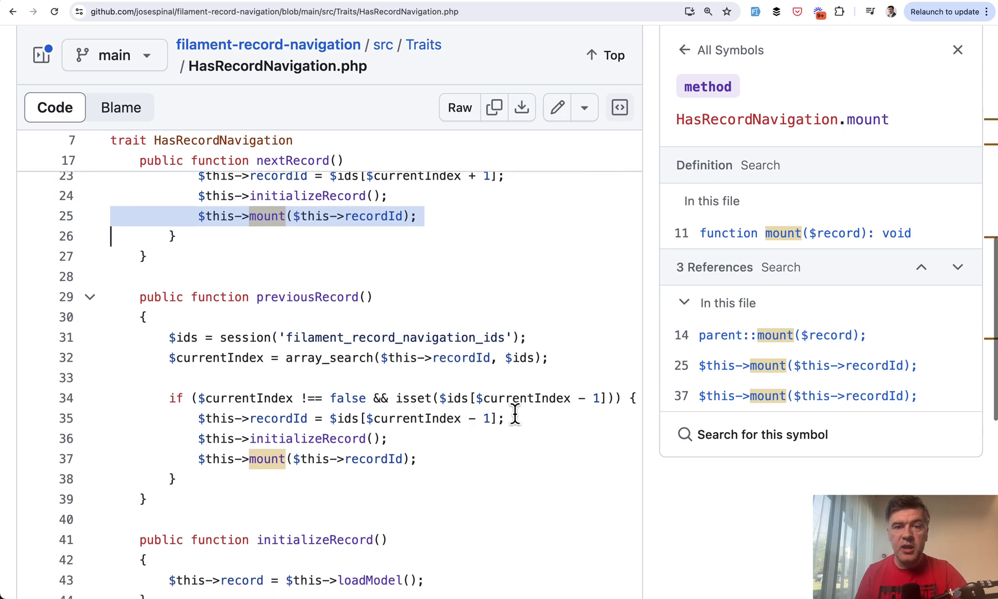
mouse_move(581, 86)
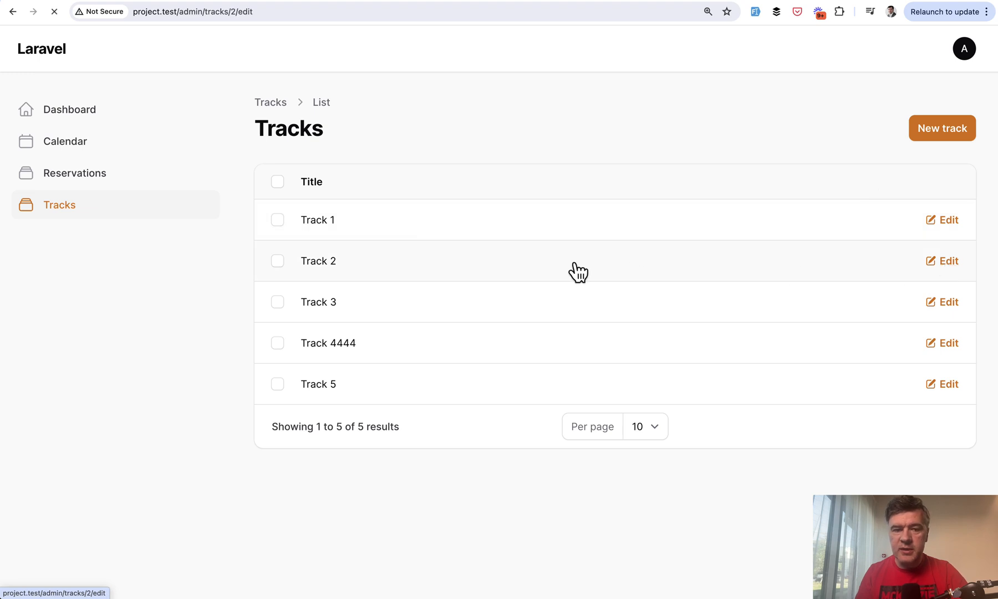
Step: Step to the next track, return to the Tracks list, and open Track 3's edit page
click(947, 302)
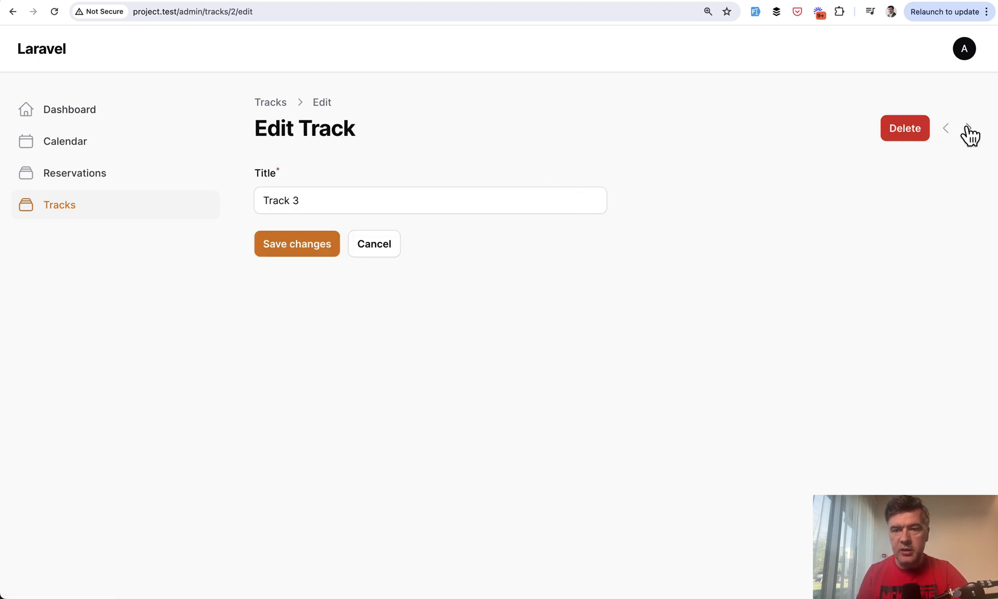
text(Track 4444)
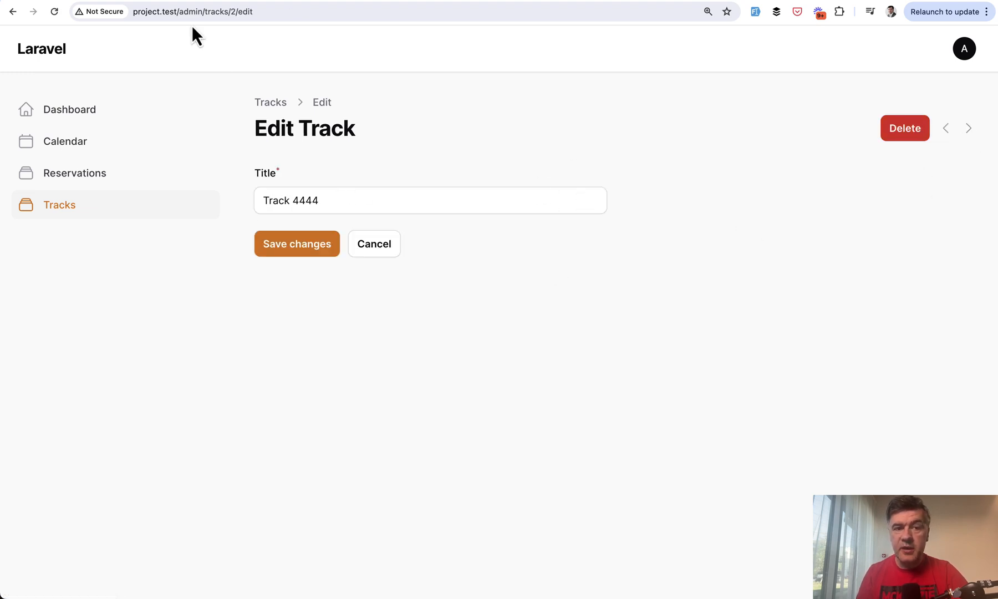
mouse_move(25, 83)
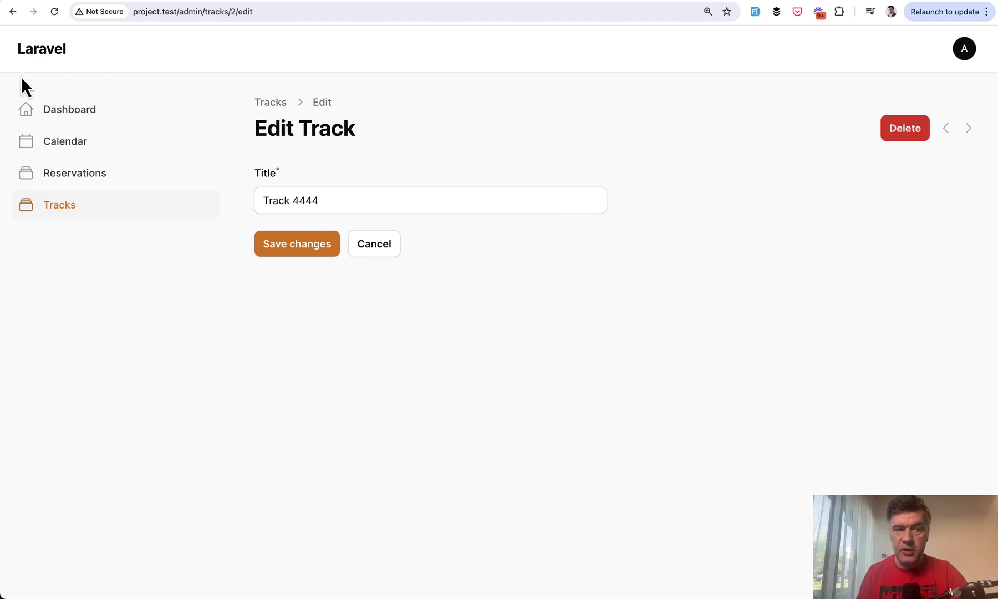
mouse_move(16, 23)
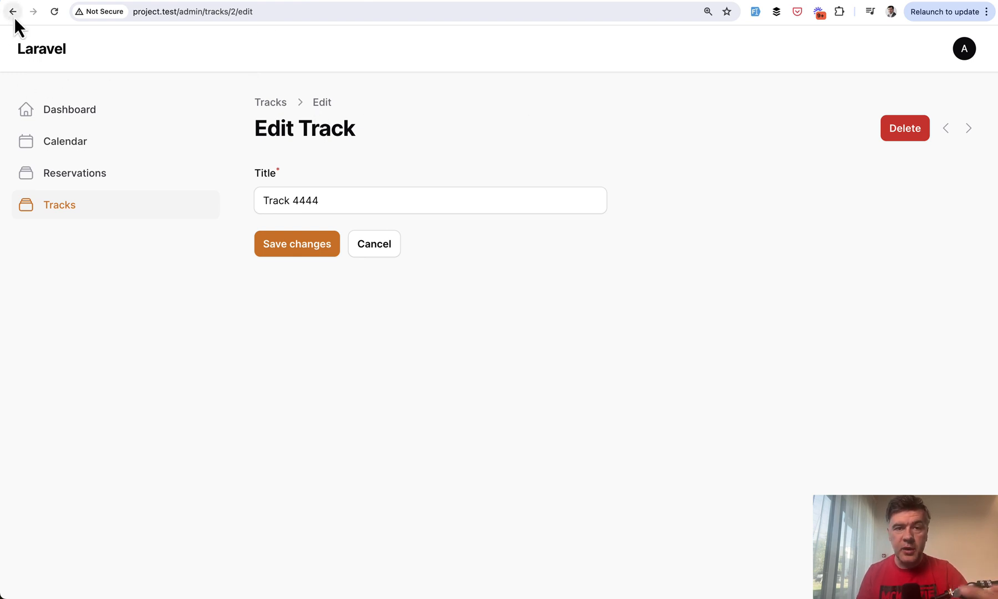
click(15, 12)
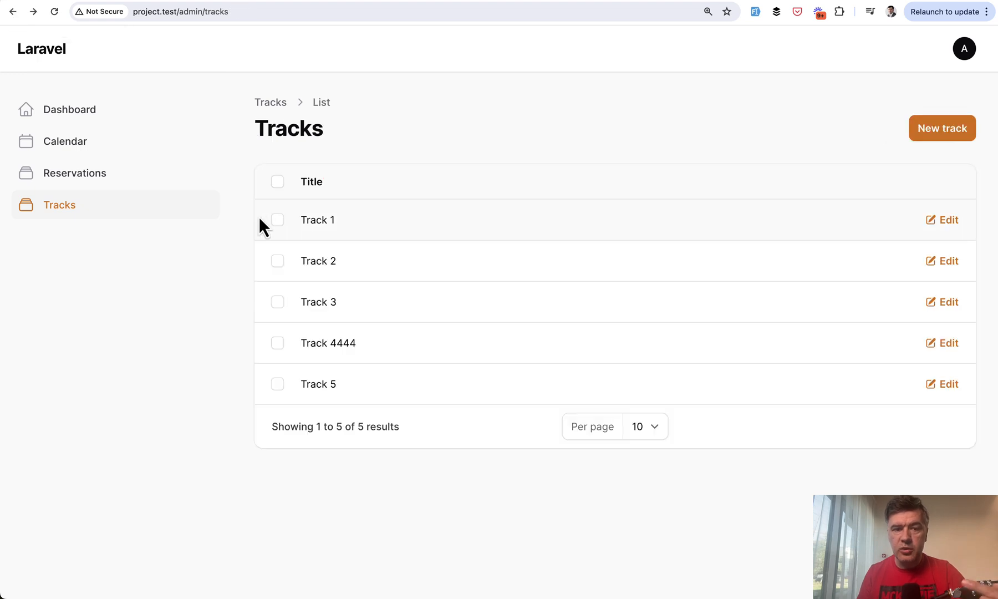
mouse_move(857, 371)
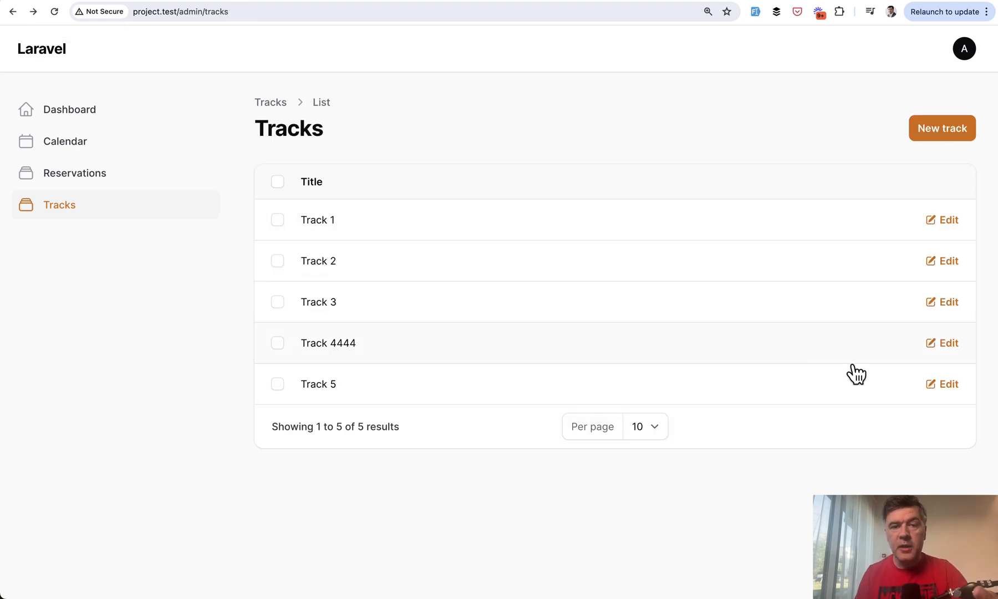
click(947, 302)
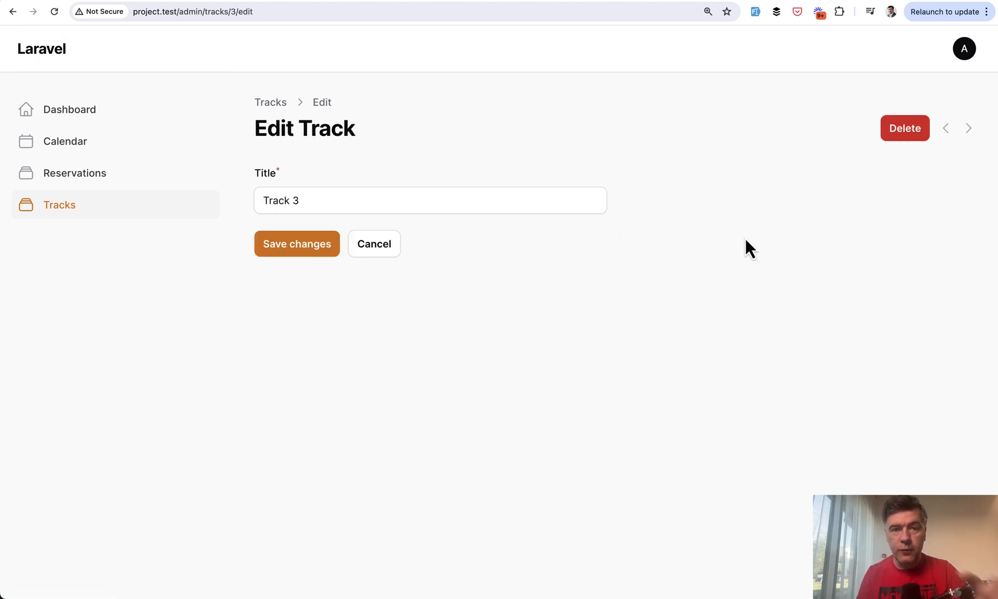
mouse_move(685, 360)
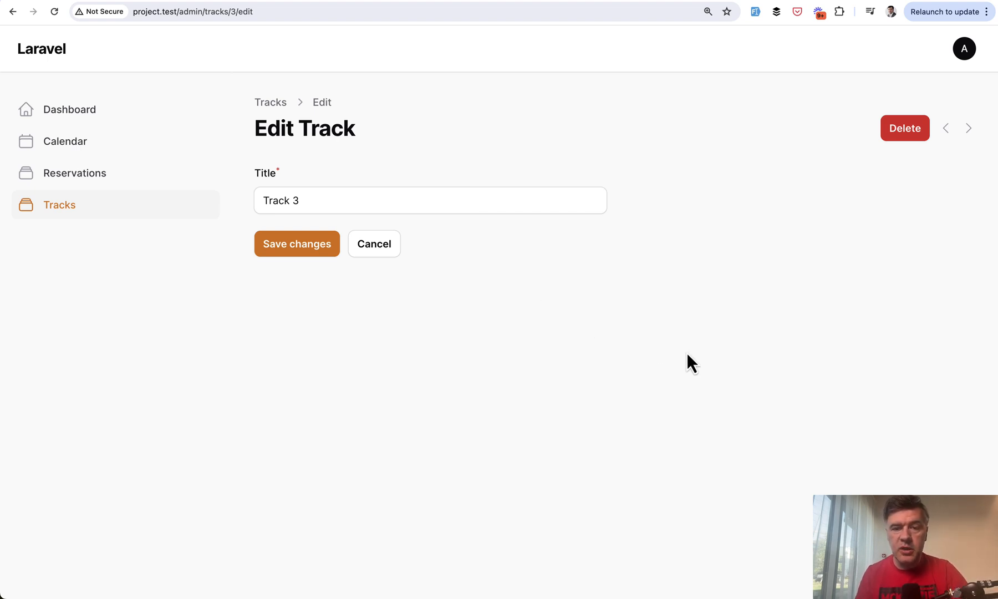
mouse_move(920, 264)
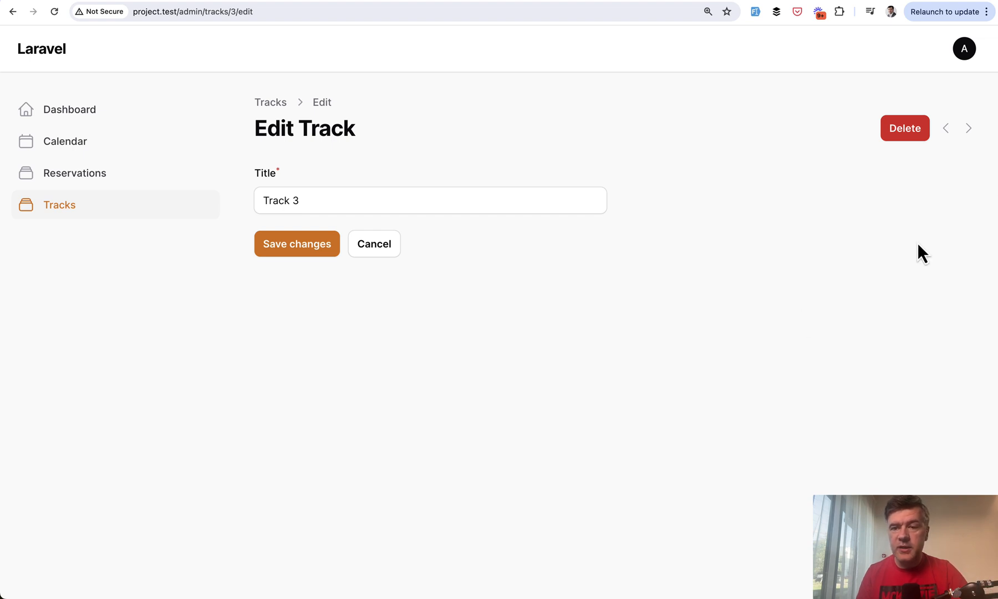